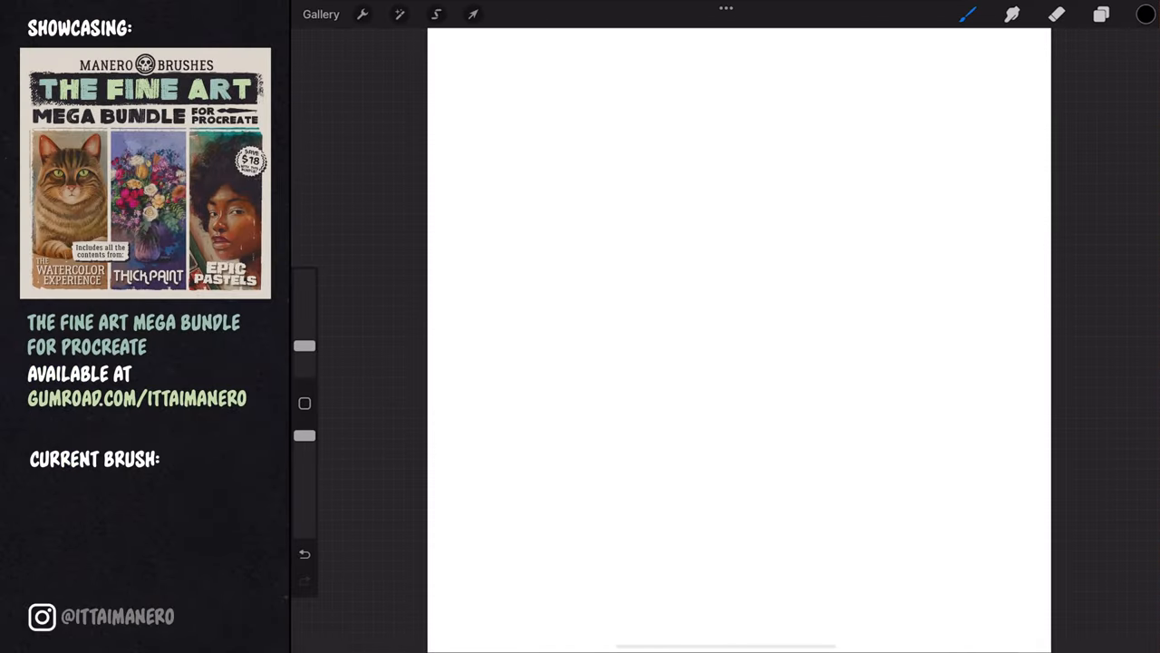
# Insert the orange base from Oil Color Bases and rename its layer 'Oil Color Base'
pyautogui.click(363, 13)
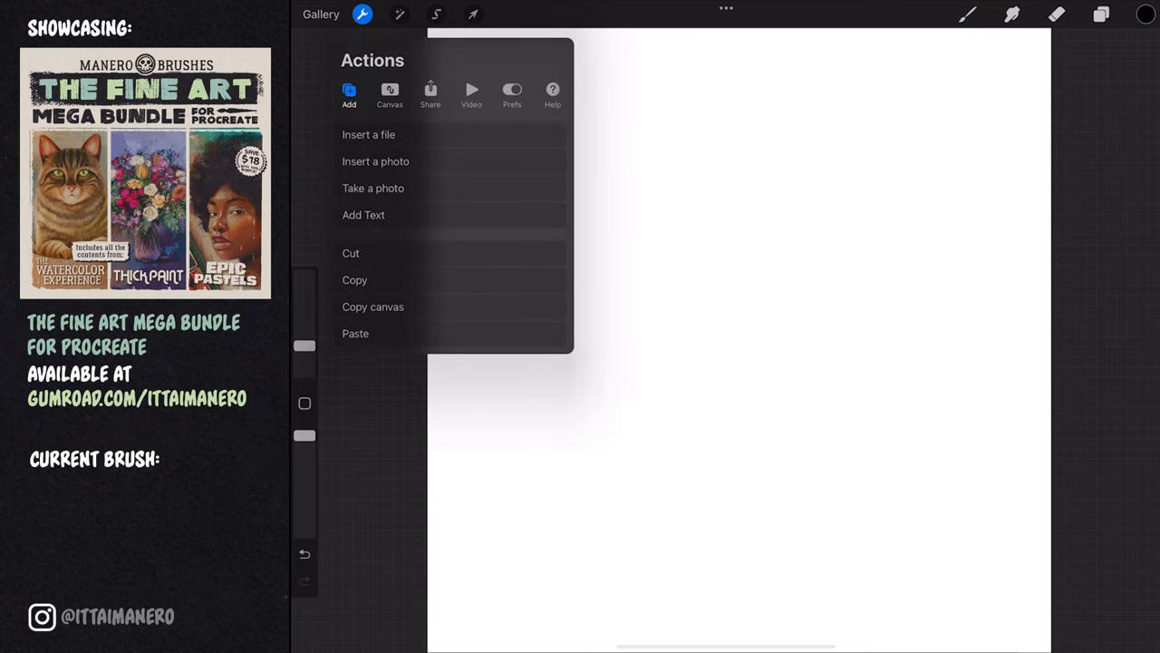
pyautogui.click(368, 135)
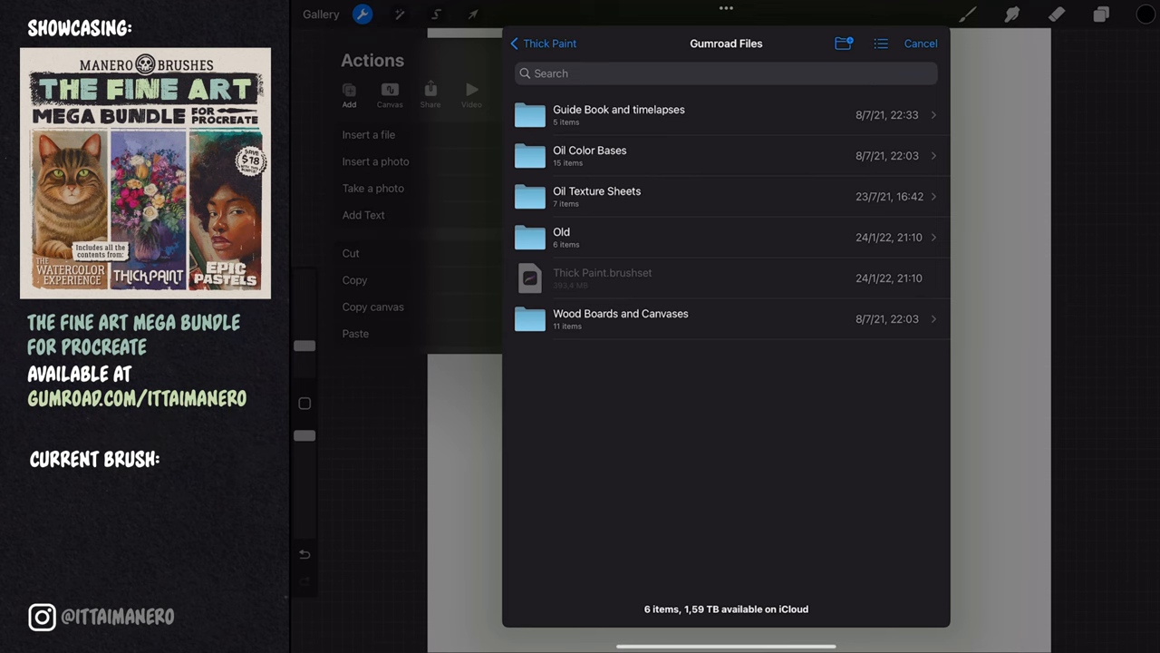
pyautogui.click(589, 155)
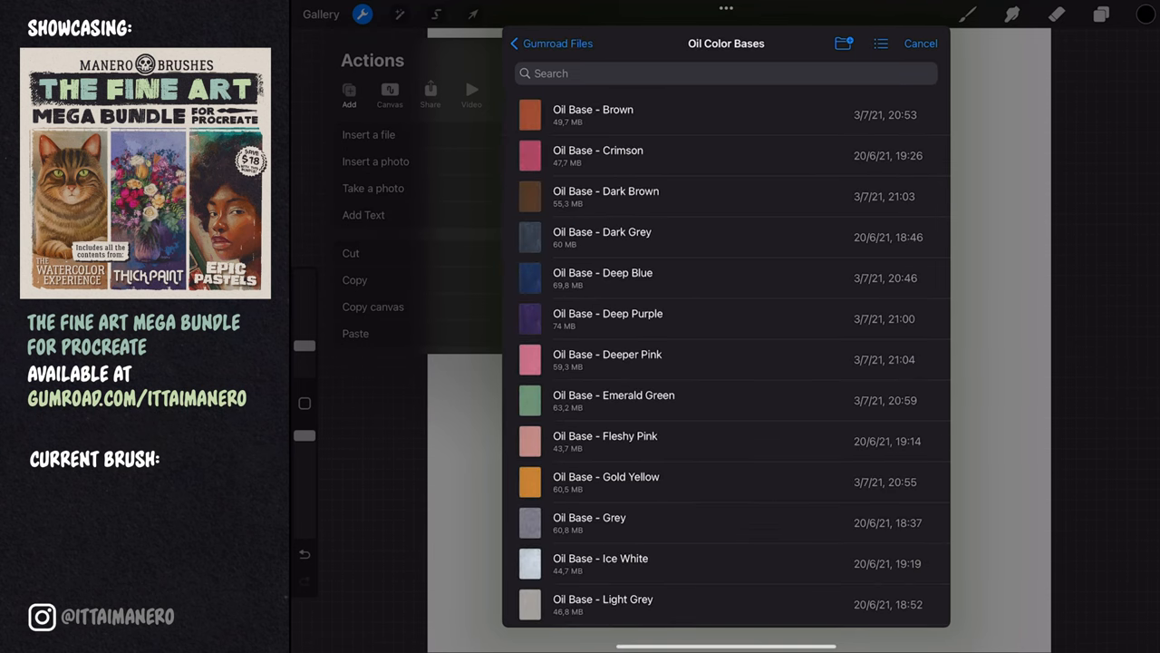
pyautogui.scroll(-3)
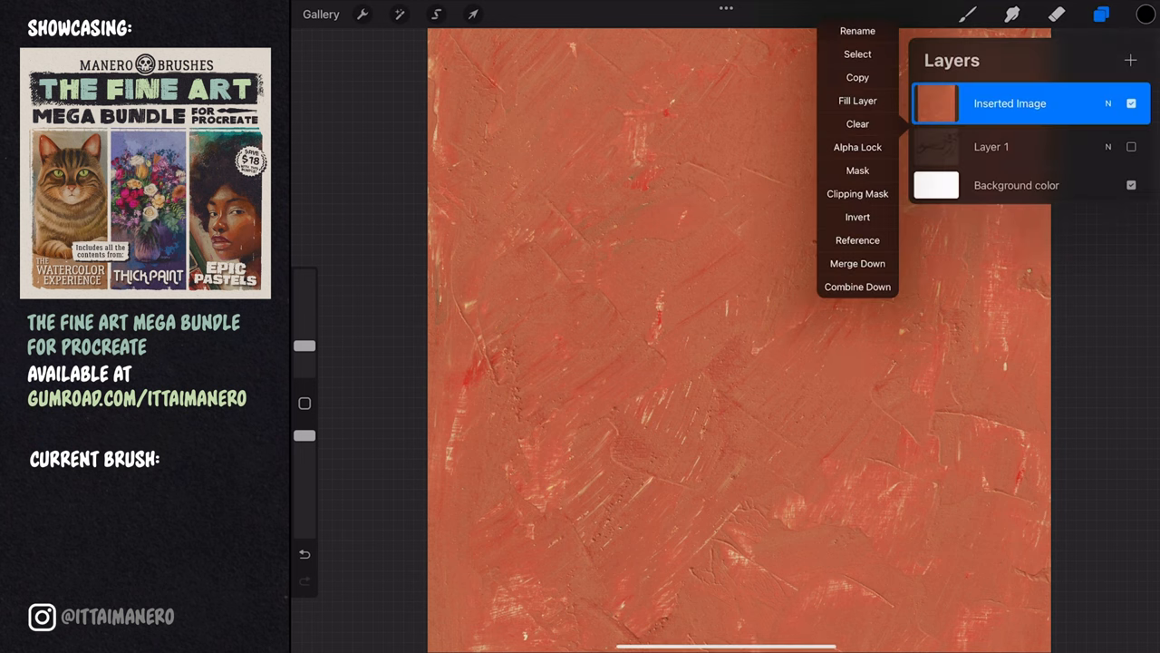
pyautogui.click(857, 31)
pyautogui.write('Oil Color Base')
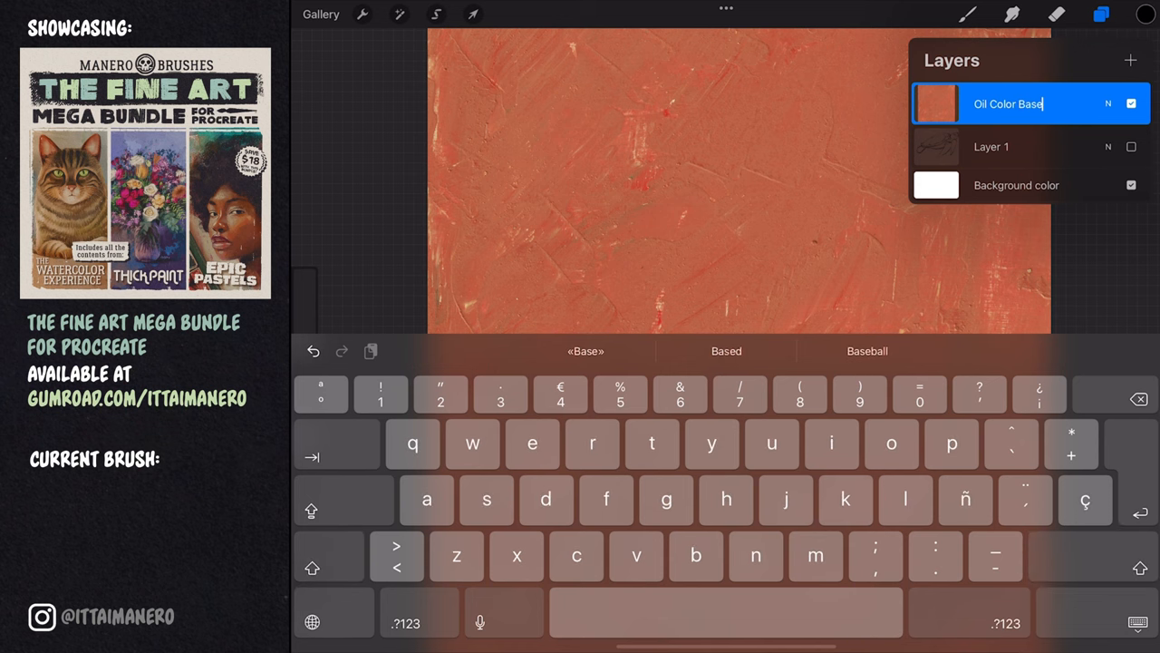
pyautogui.click(362, 14)
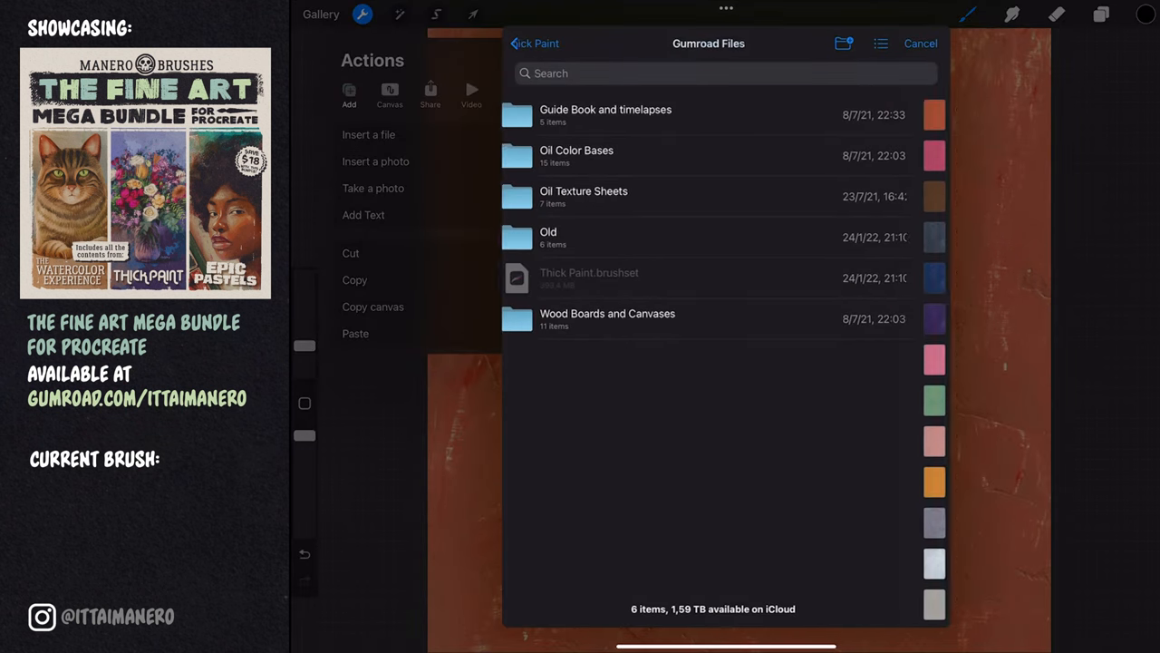
# Place Oil_Texture_07 over the orange base and set its blend mode to Overlay
pyautogui.click(584, 197)
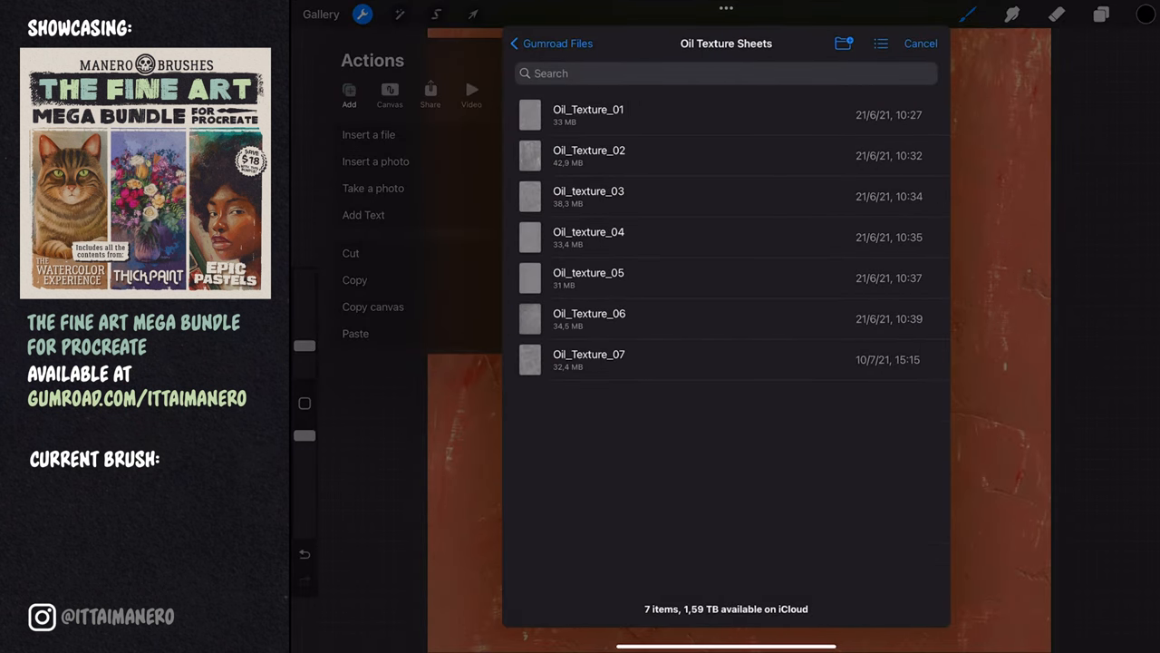
pyautogui.click(588, 359)
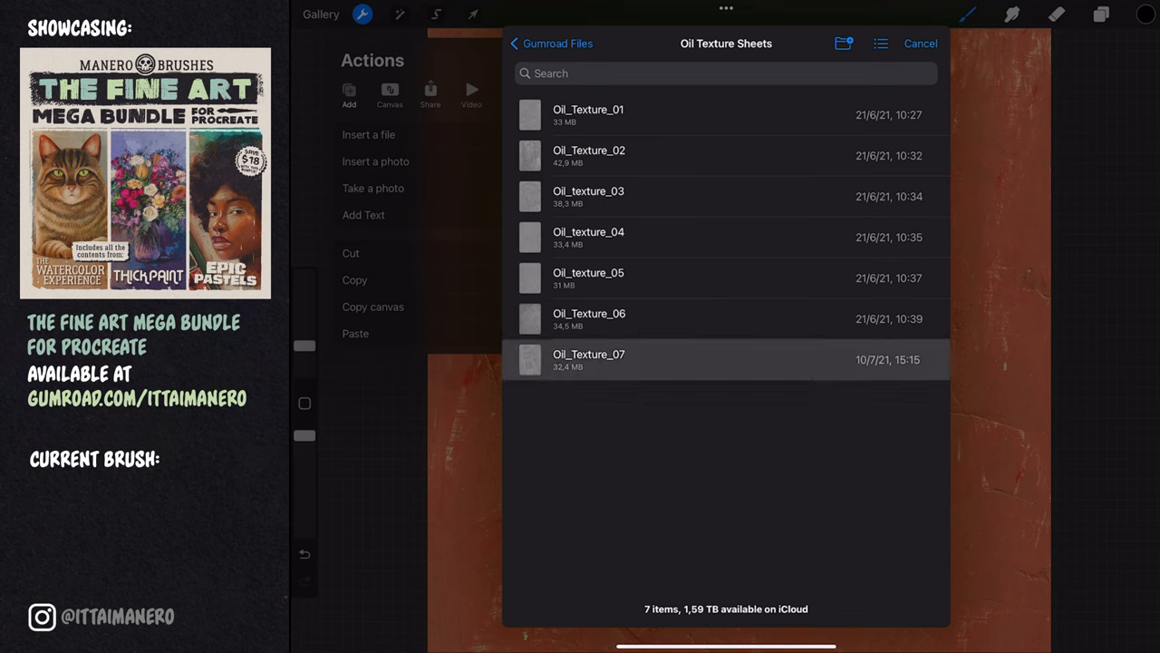
pyautogui.click(589, 359)
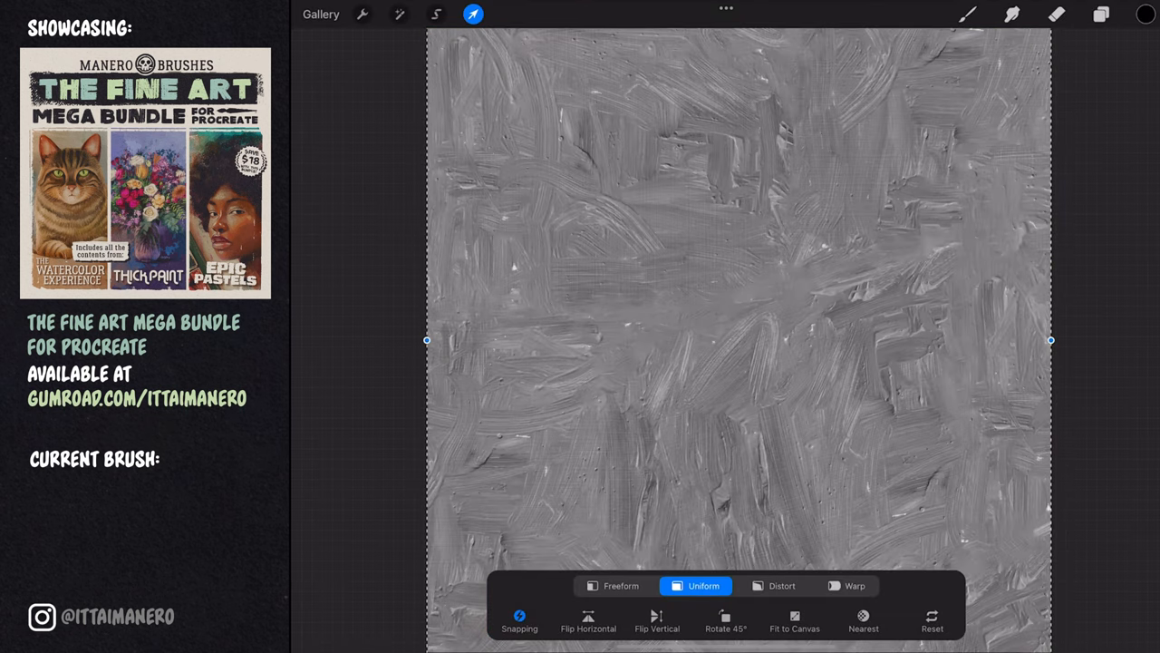
pyautogui.click(1100, 14)
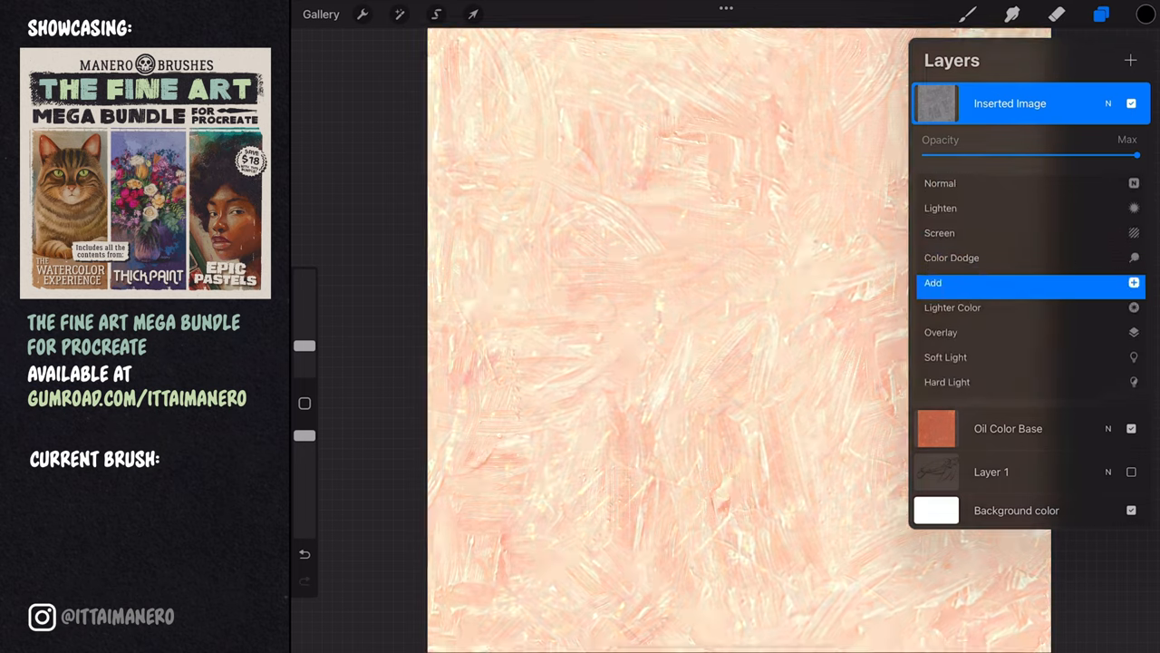
pyautogui.click(942, 287)
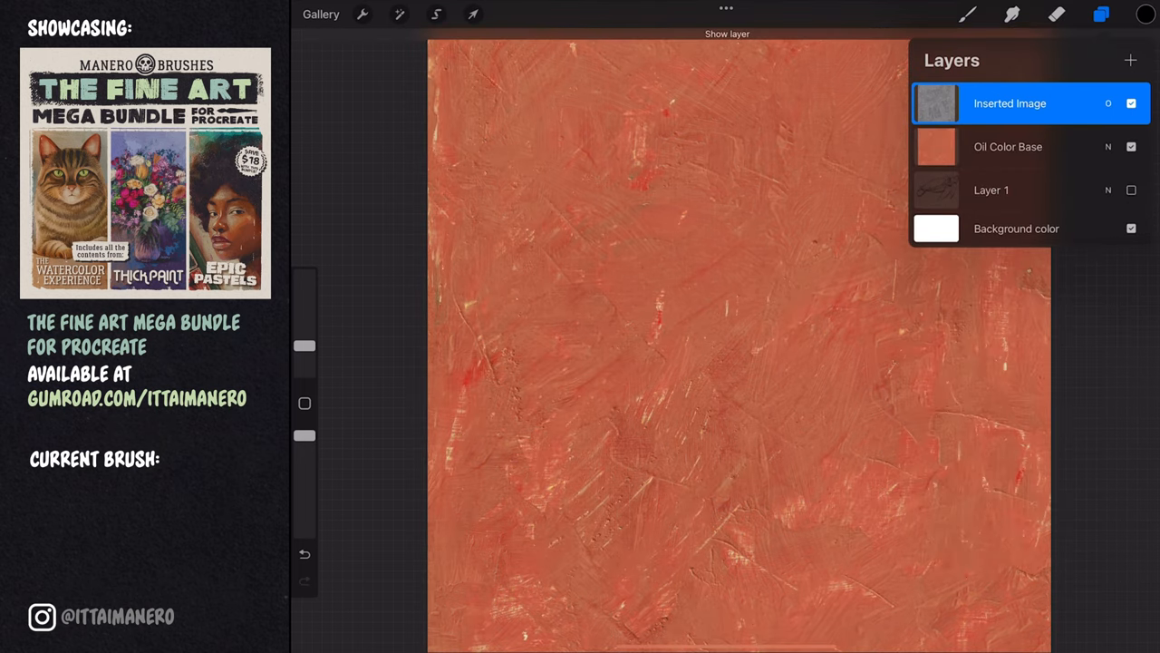
pyautogui.doubleClick(1010, 102)
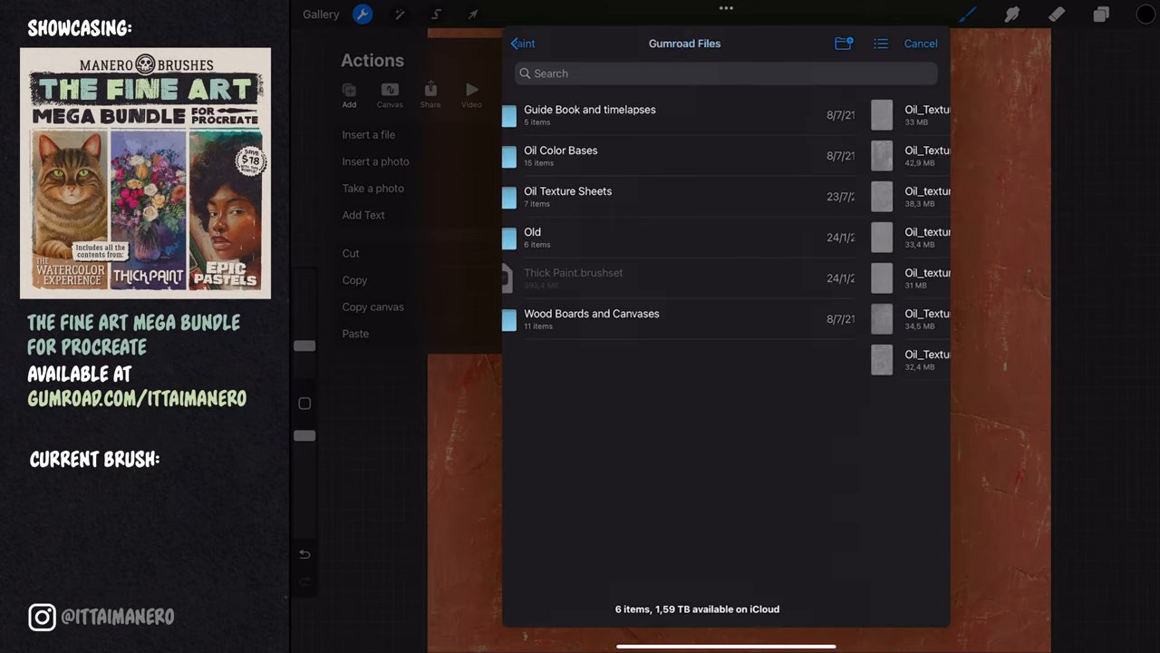
# Insert a canvas-weave texture image and blend it with Multiply
pyautogui.click(592, 318)
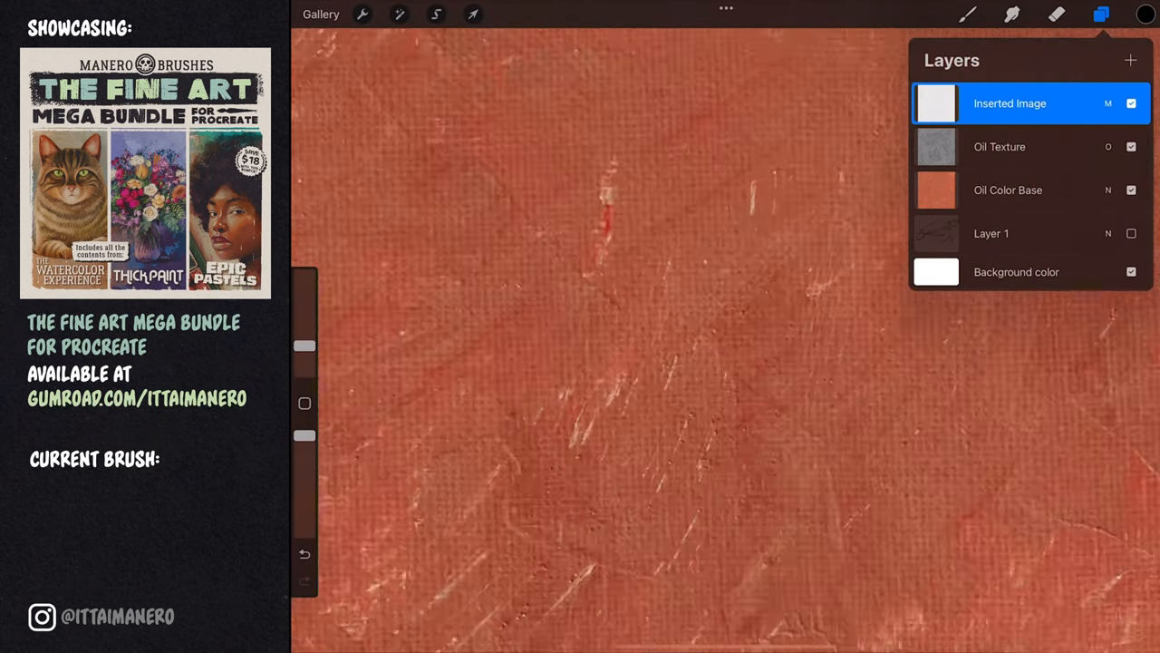
pyautogui.click(399, 14)
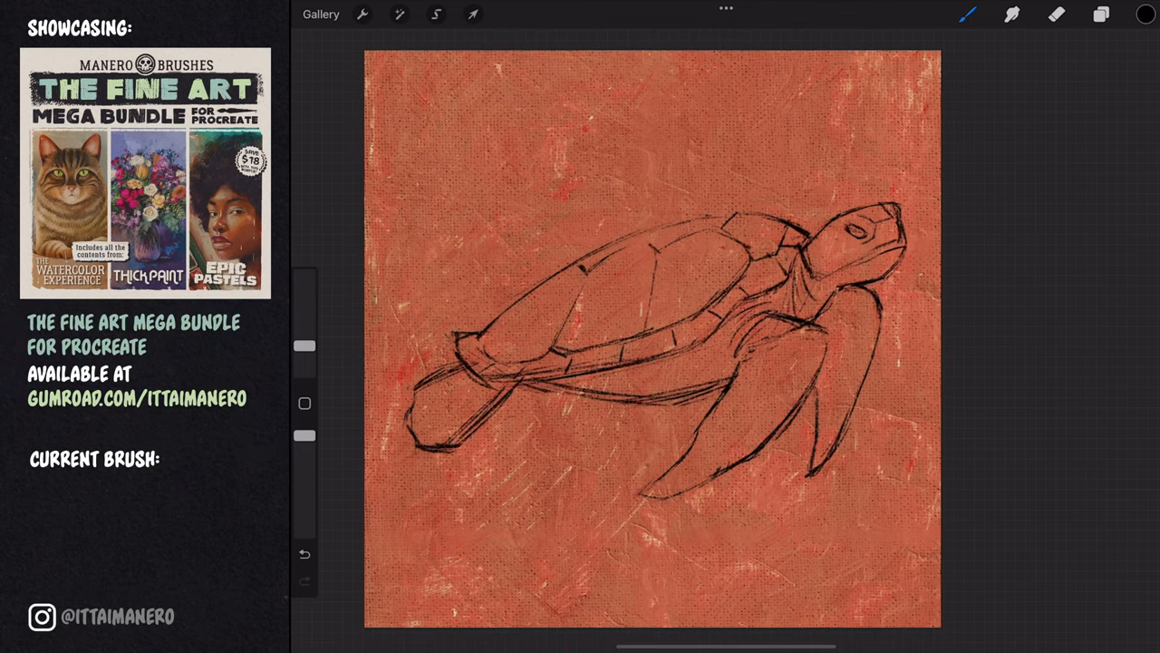
# Trace the turtle sketch in dark red with the Super Wet Flat Brush
pyautogui.click(1101, 13)
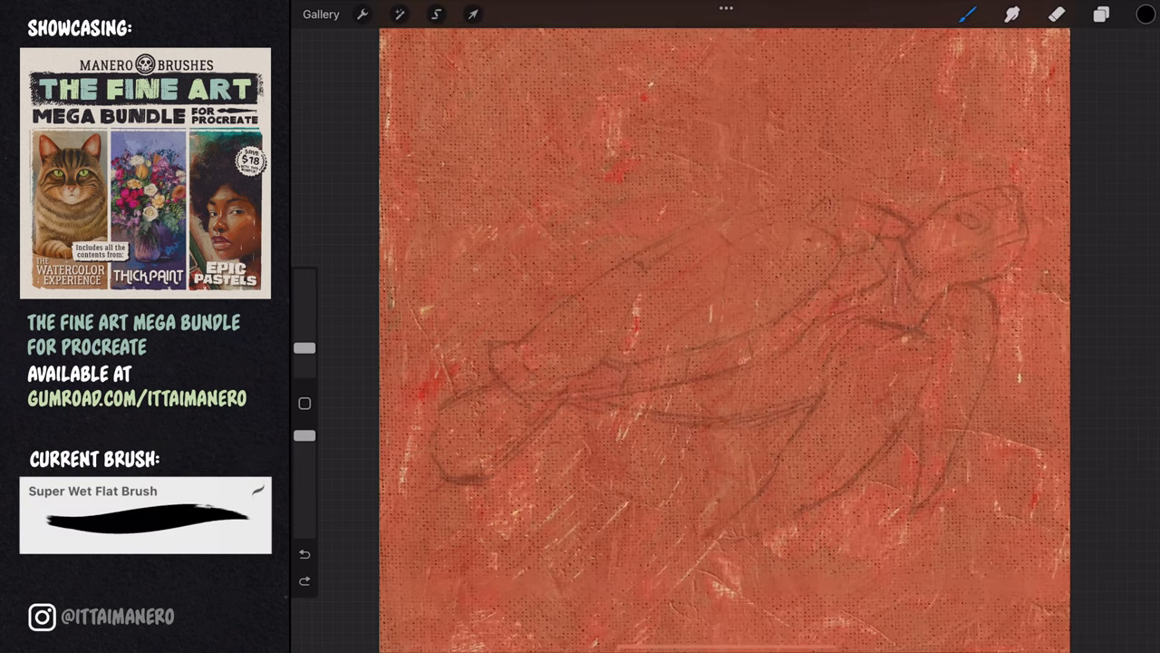
pyautogui.moveTo(522, 349); pyautogui.dragTo(734, 218)
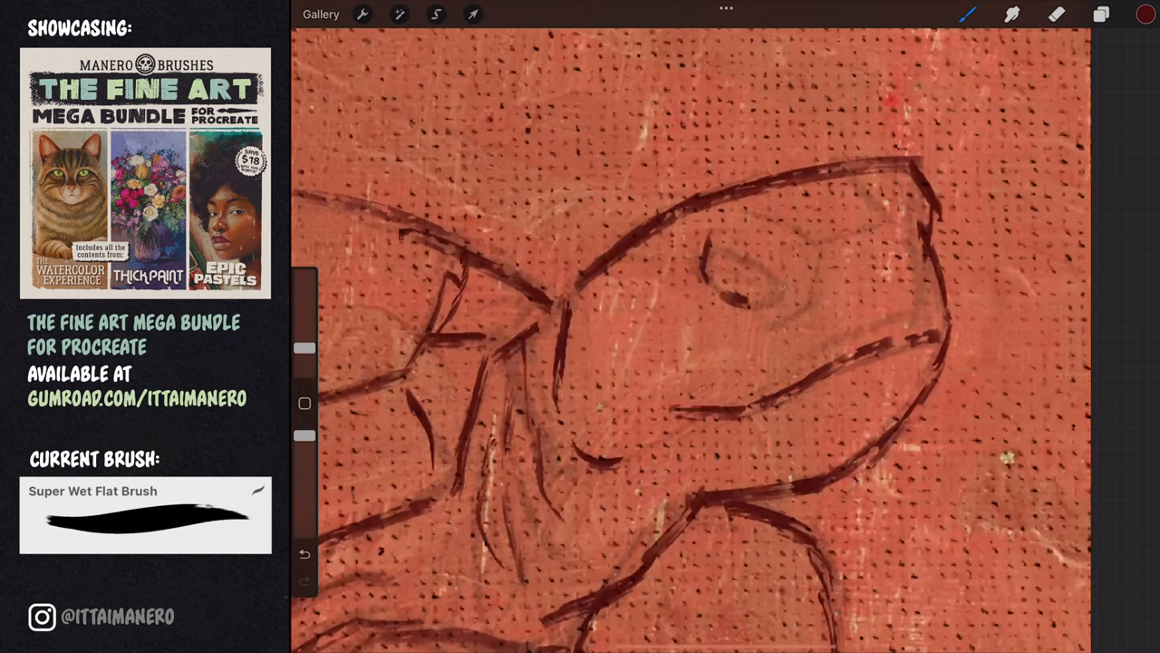
pyautogui.click(1100, 13)
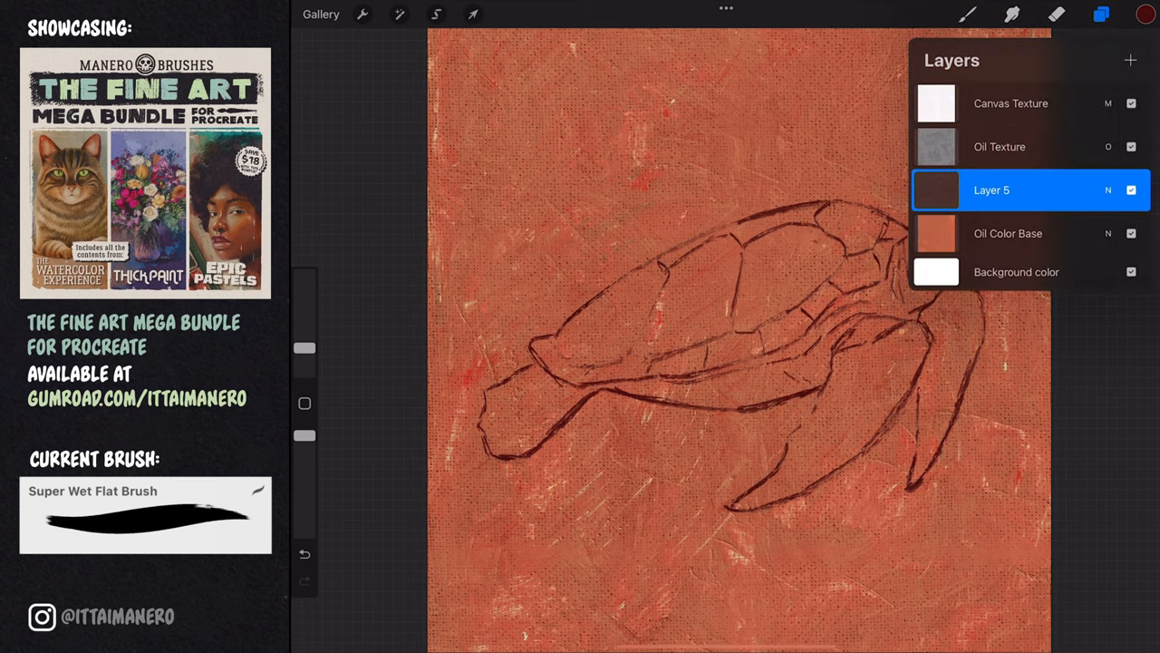
# Paint blue water and block in orange, yellow, brown and pale blue on the turtle
pyautogui.click(1130, 60)
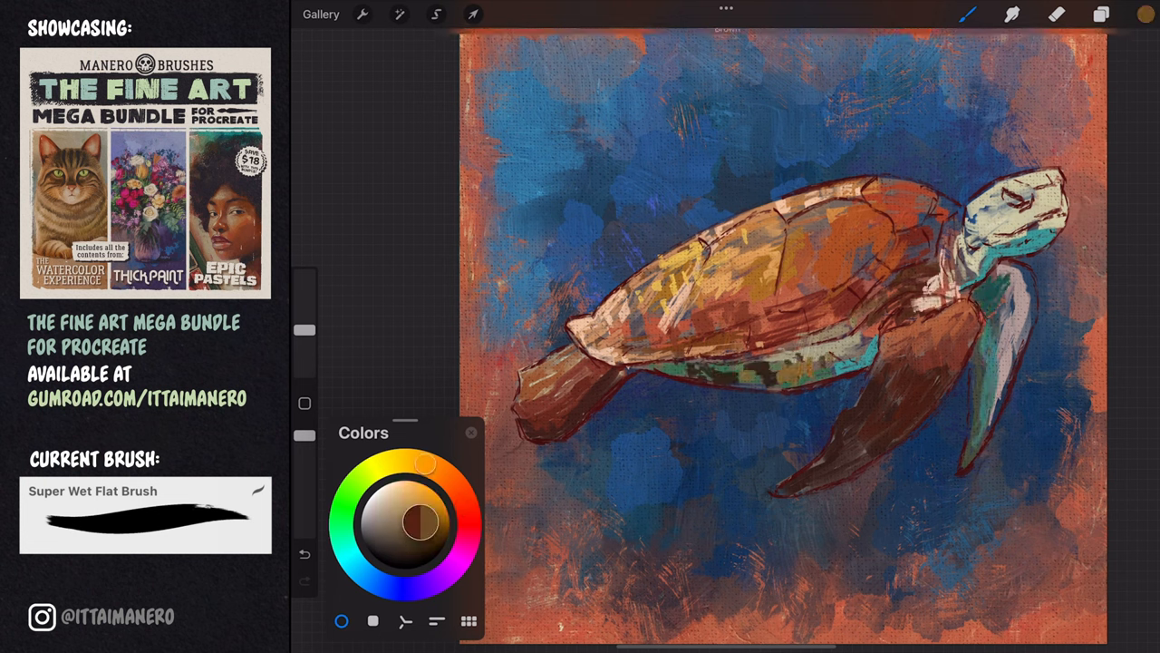
# Shade the head dark reddish-brown and add pale edge highlights on the shell
pyautogui.moveTo(424, 464); pyautogui.dragTo(455, 484)
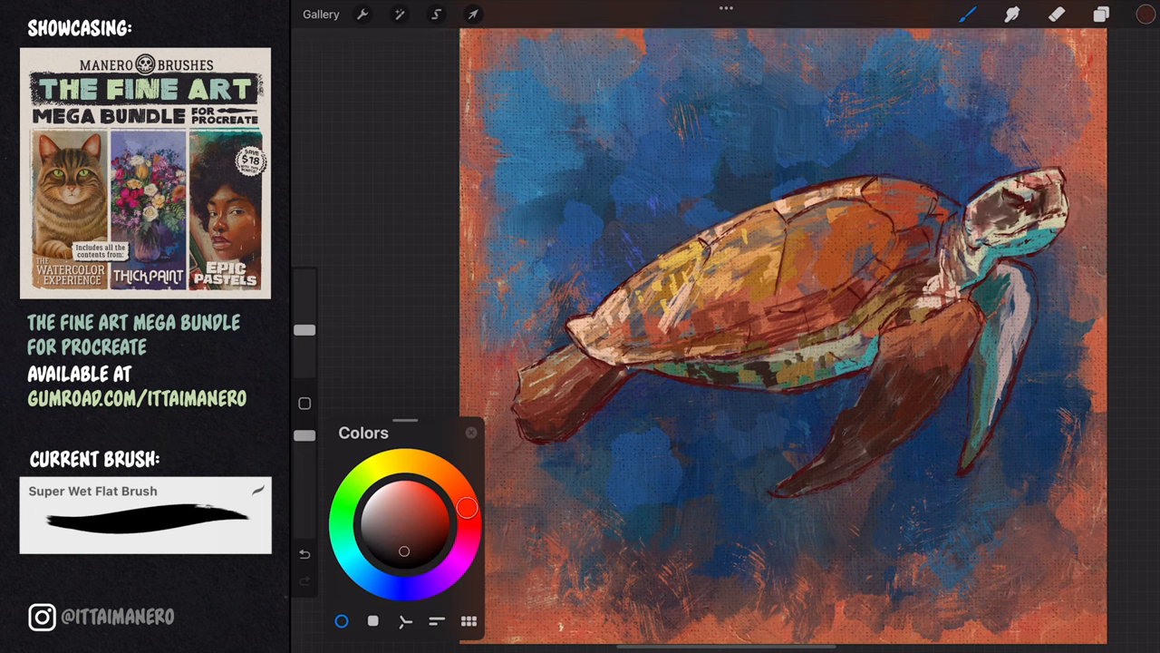
pyautogui.click(1101, 13)
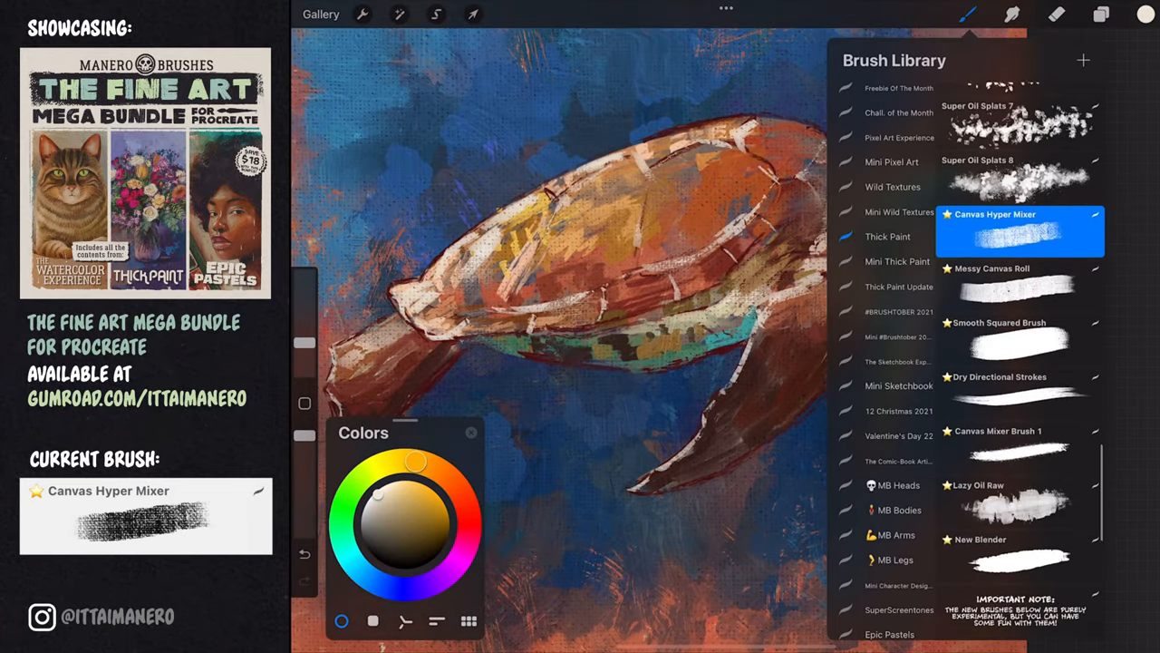
# Smudge-blend shell and flippers with Dry Oil Marks, then detail the head in dark brown
pyautogui.click(992, 268)
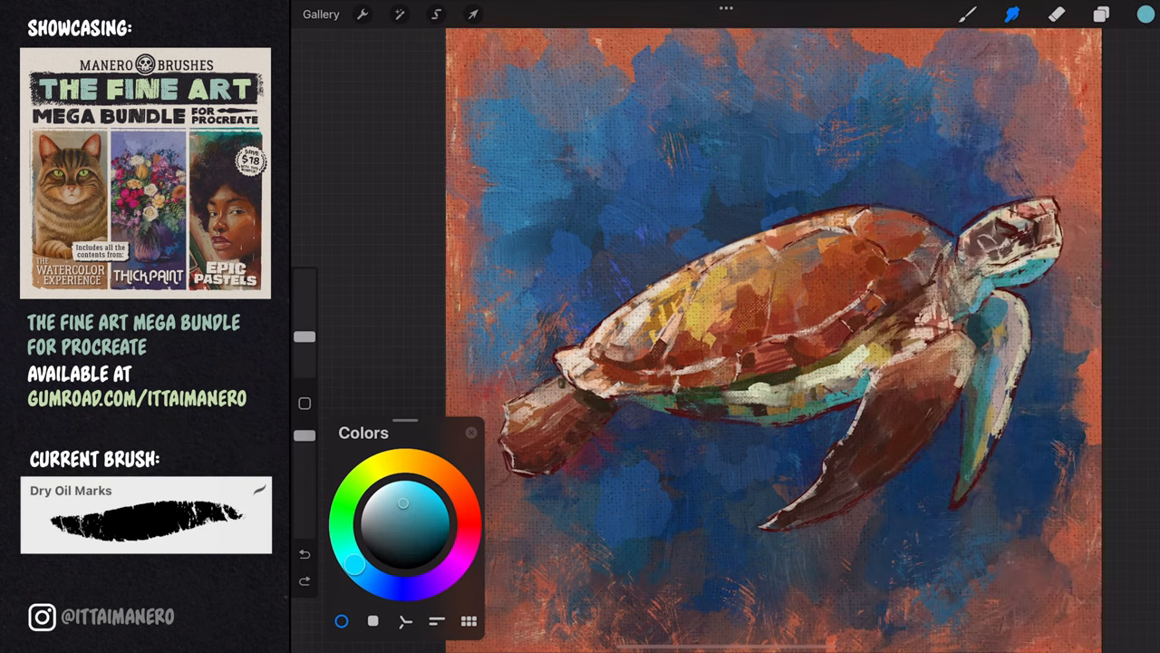
pyautogui.click(1102, 14)
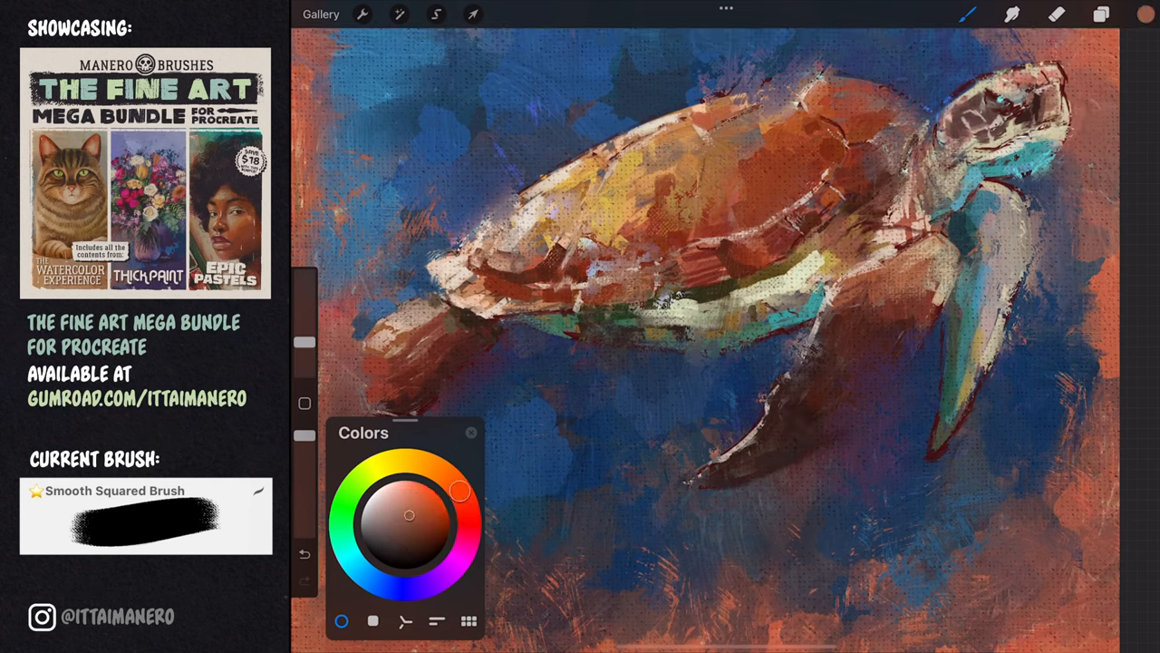
pyautogui.click(376, 464)
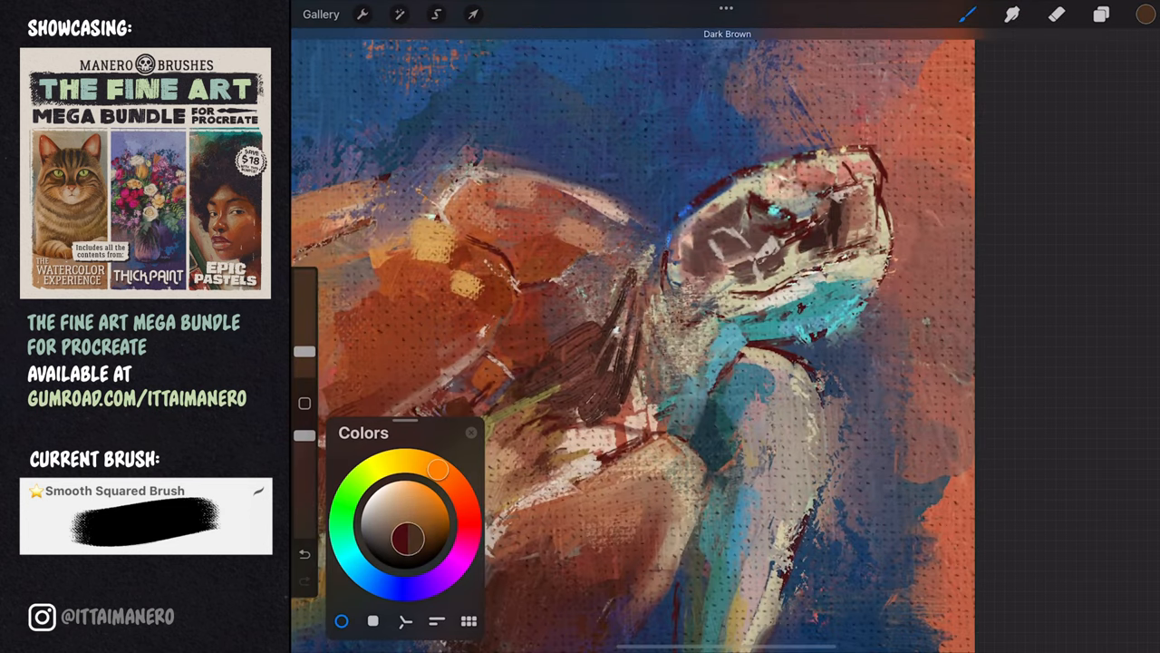
# Draw light peach shell plate lines, flipper scales and a dark eye
pyautogui.moveTo(437, 469); pyautogui.dragTo(456, 486)
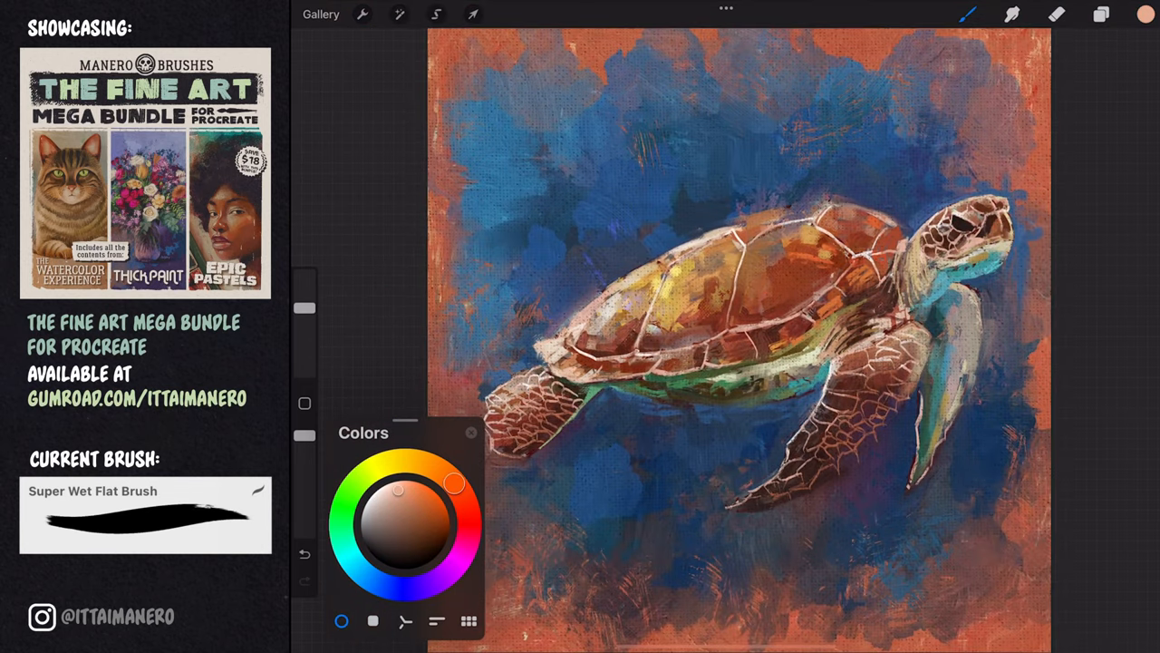
# Paint deep blue over the background, leaving orange flecks and drips around the turtle
pyautogui.click(394, 519)
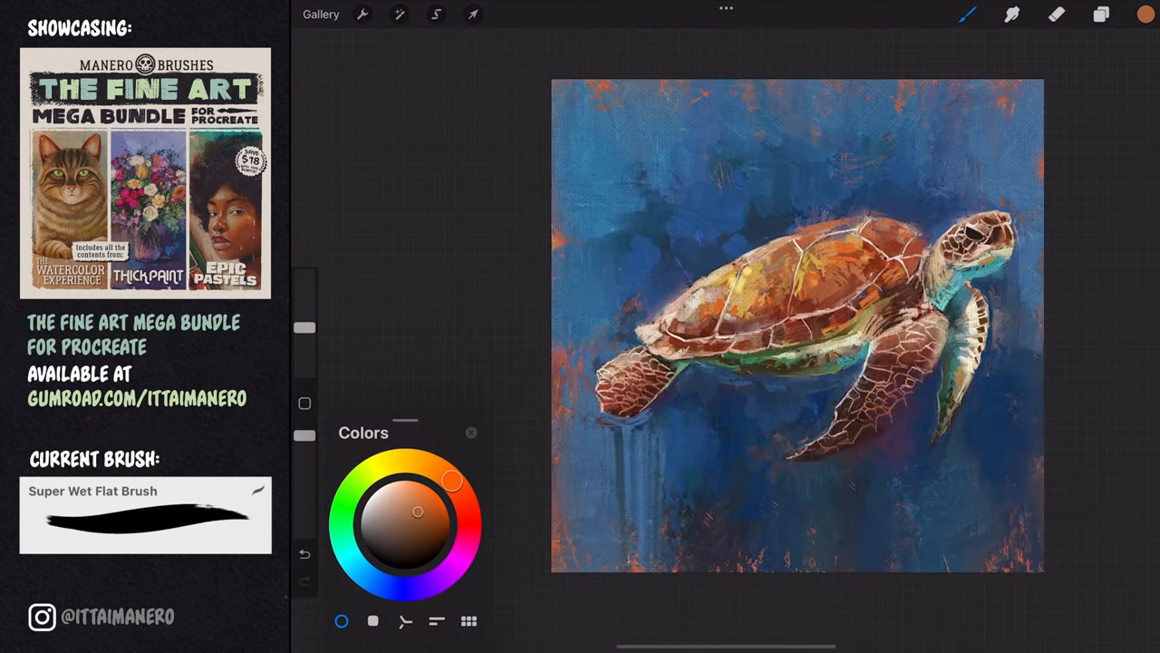
# Dab dark splatter texture beneath the shell with the Super Oil Splats 2 brush
pyautogui.click(1013, 13)
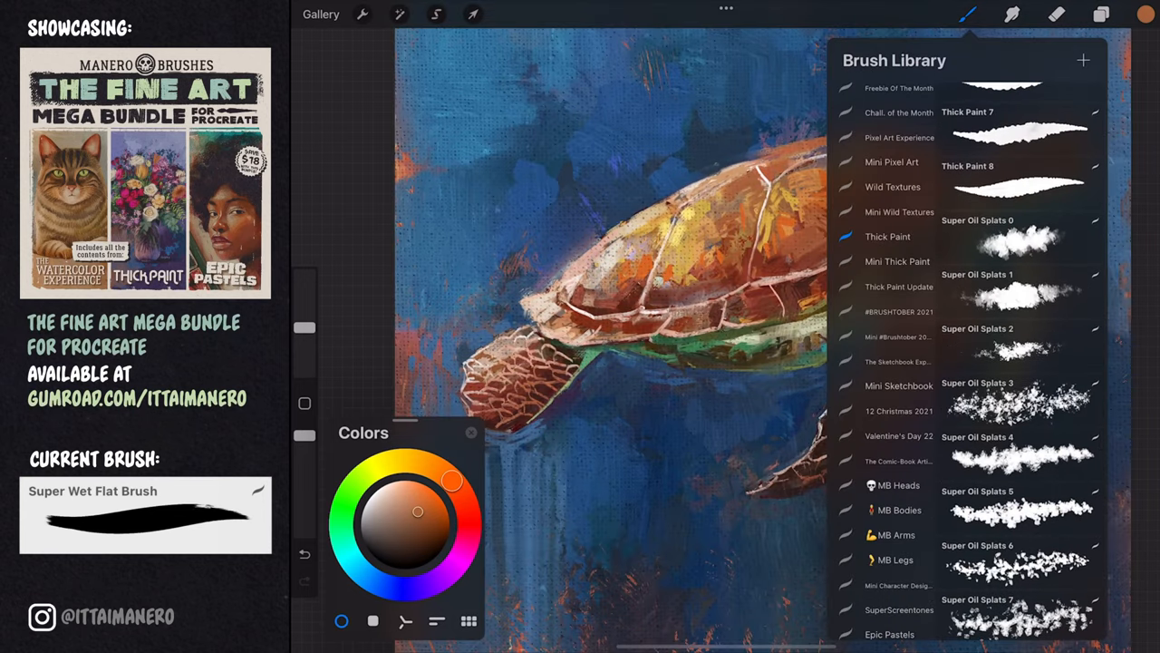
pyautogui.click(978, 328)
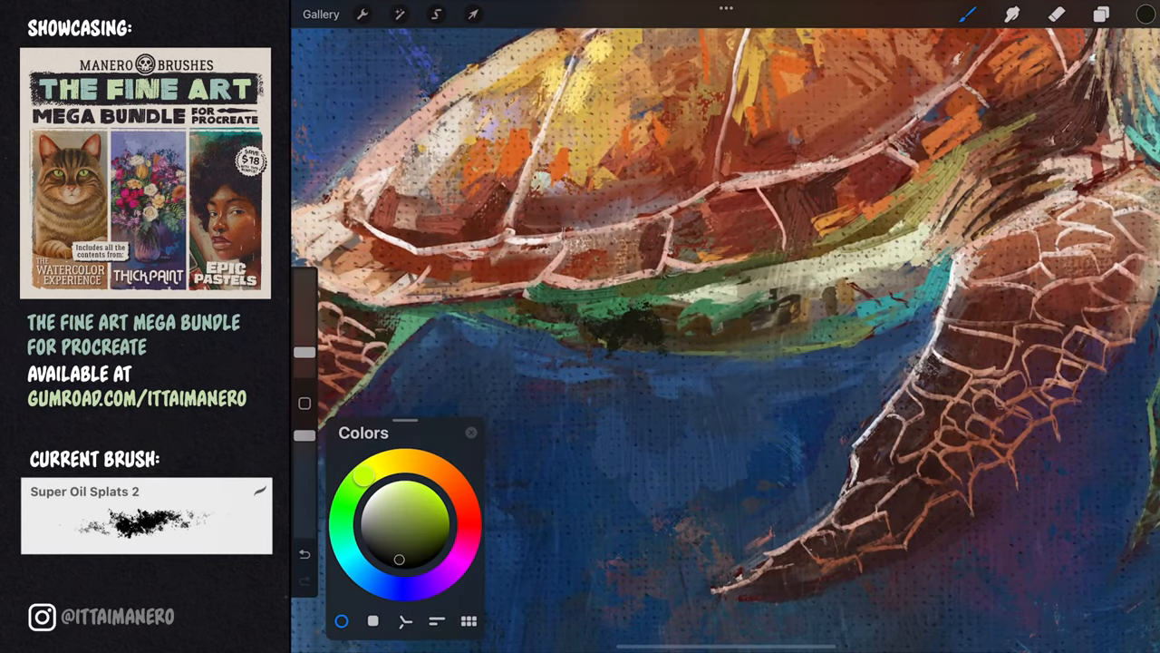
pyautogui.click(1057, 13)
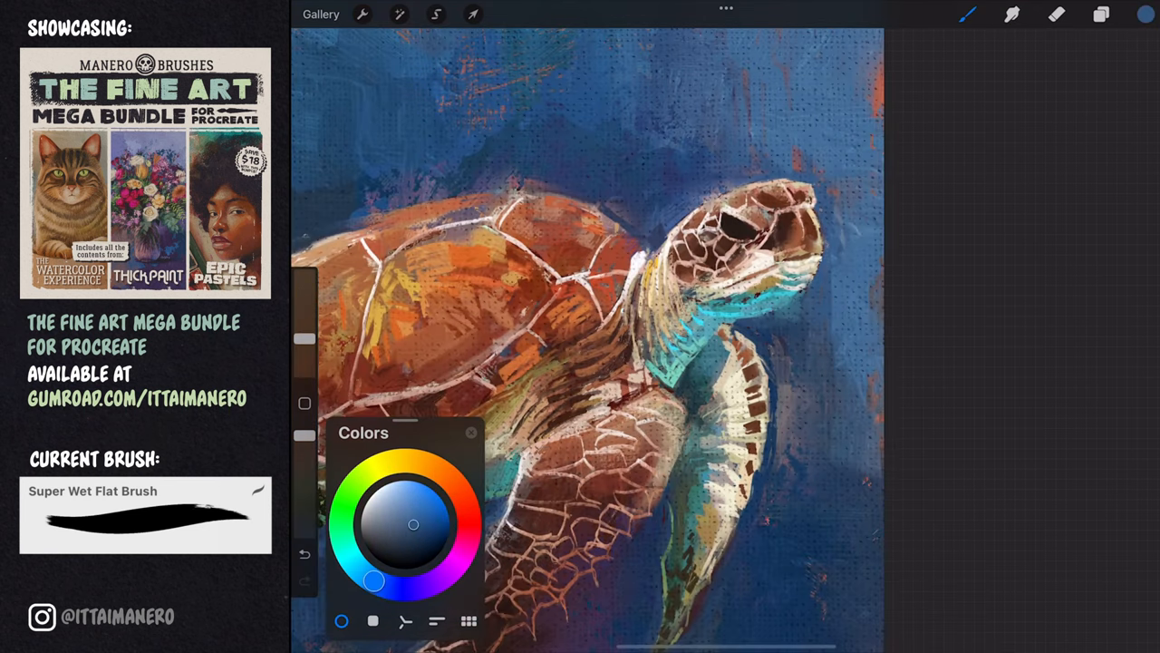
pyautogui.click(968, 13)
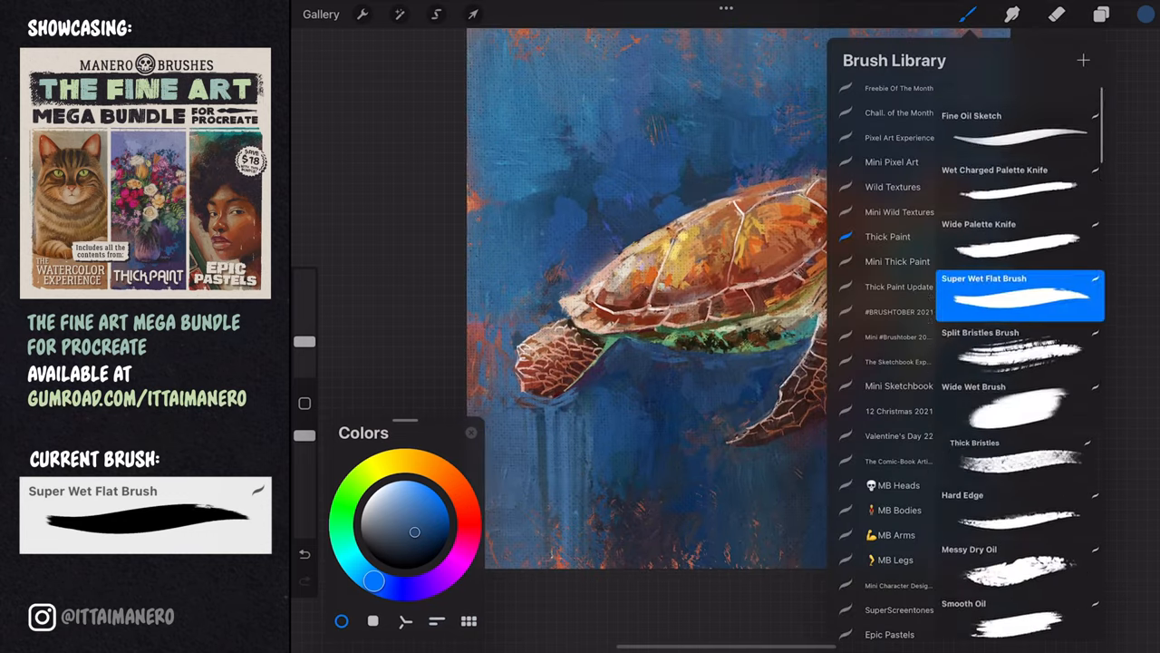